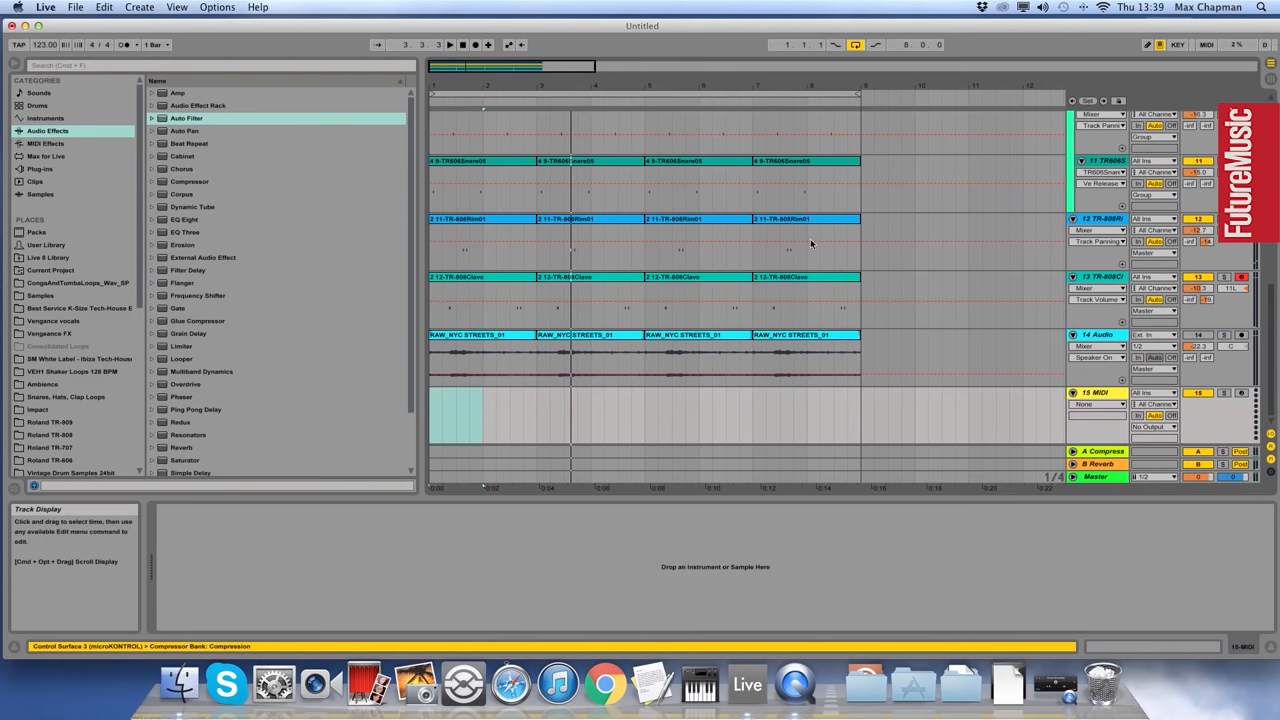
- Load the TR-909 snare sample onto track 15 and fill bars 1–8 with its clips
click(50, 421)
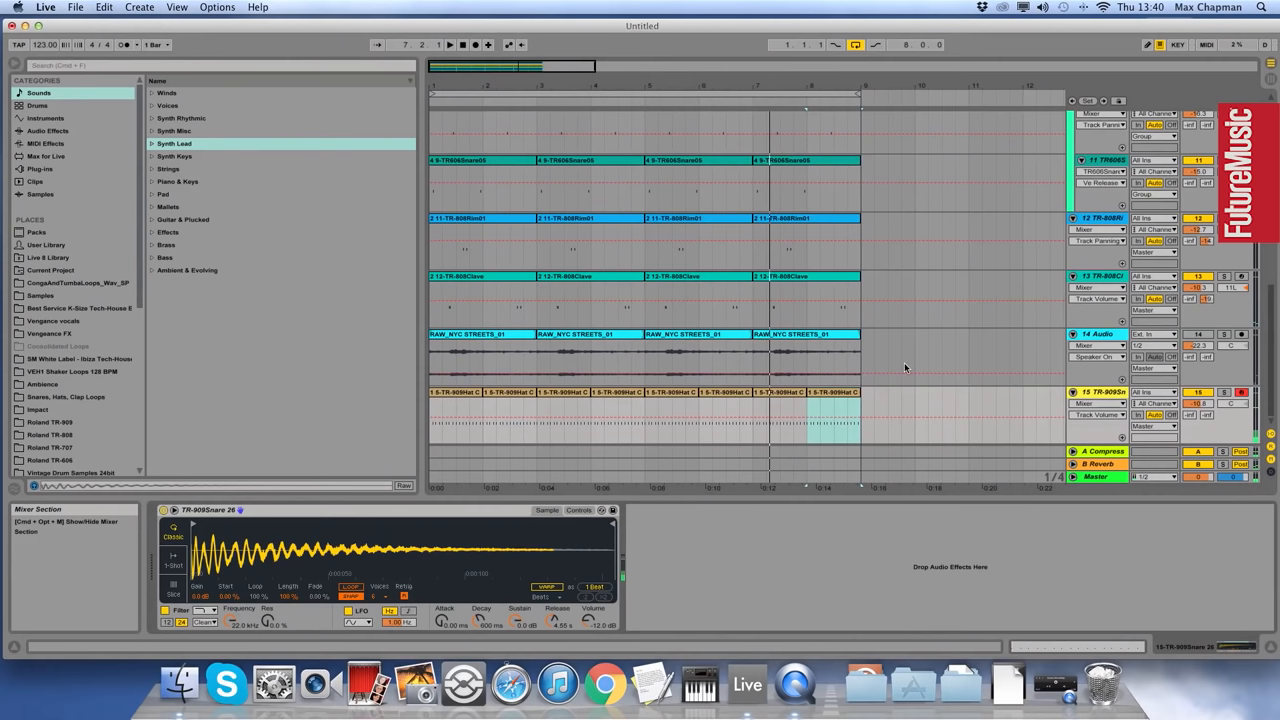
- Add EQ Eight to the snare track, cutting the lows and slightly boosting band 3
click(48, 131)
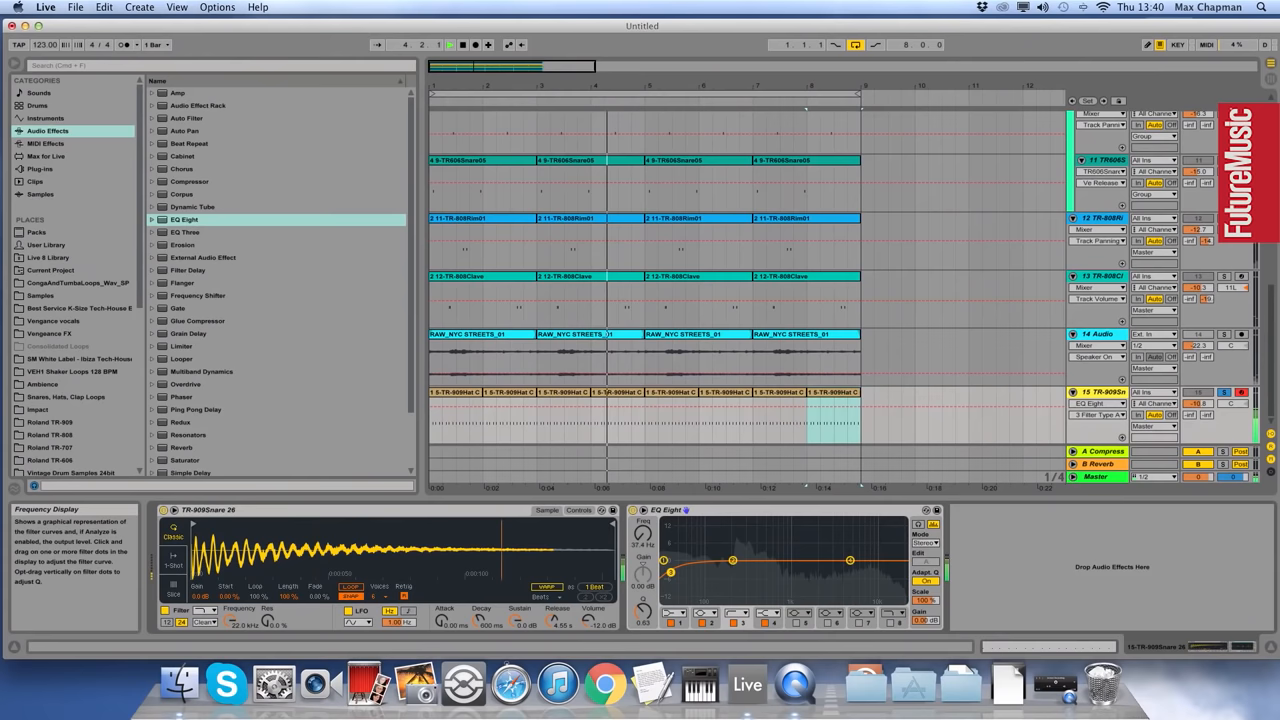
drag(850, 560, 850, 560)
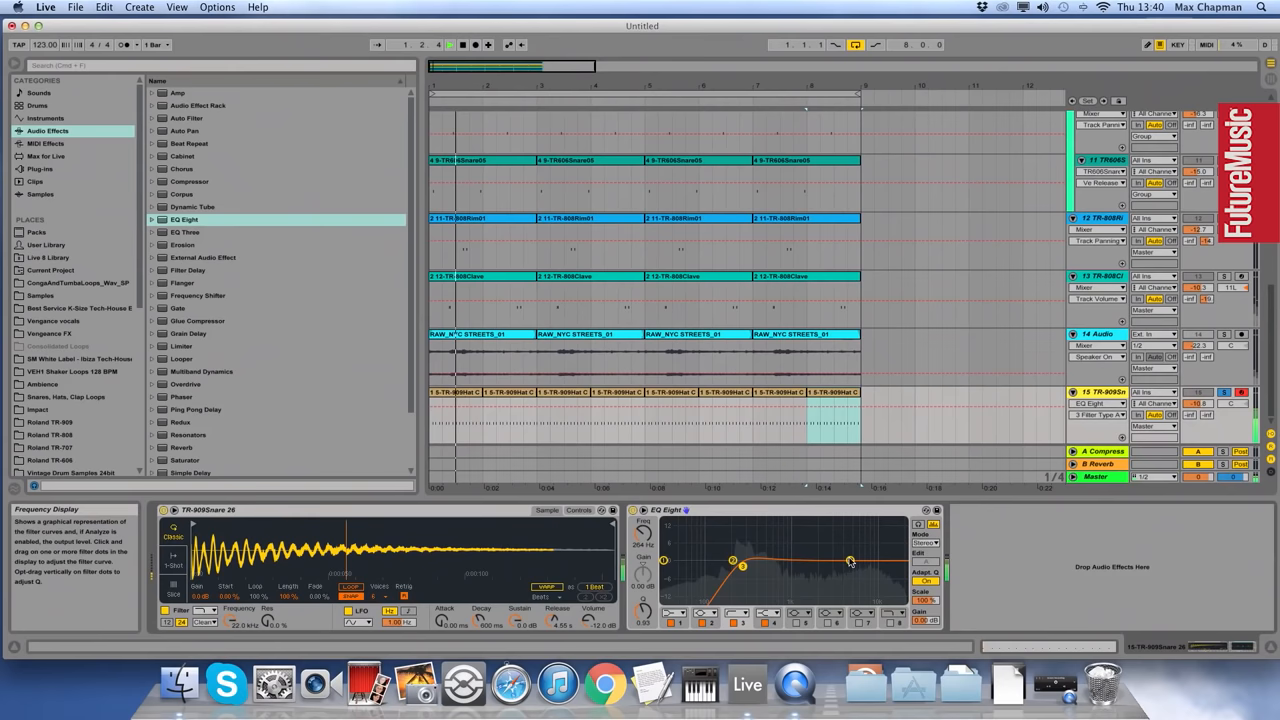
drag(850, 562, 850, 558)
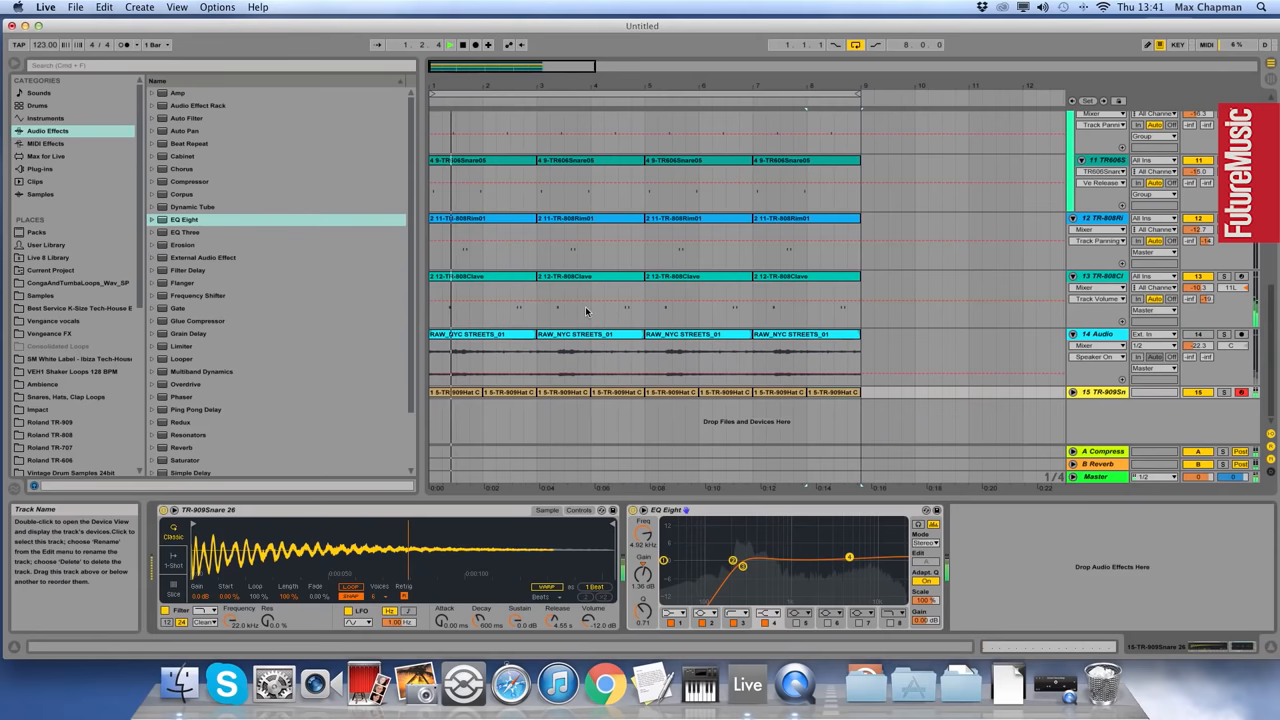
- Insert an Auto Filter from Audio Effects after the EQ Eight on the snare track
double_click(186, 118)
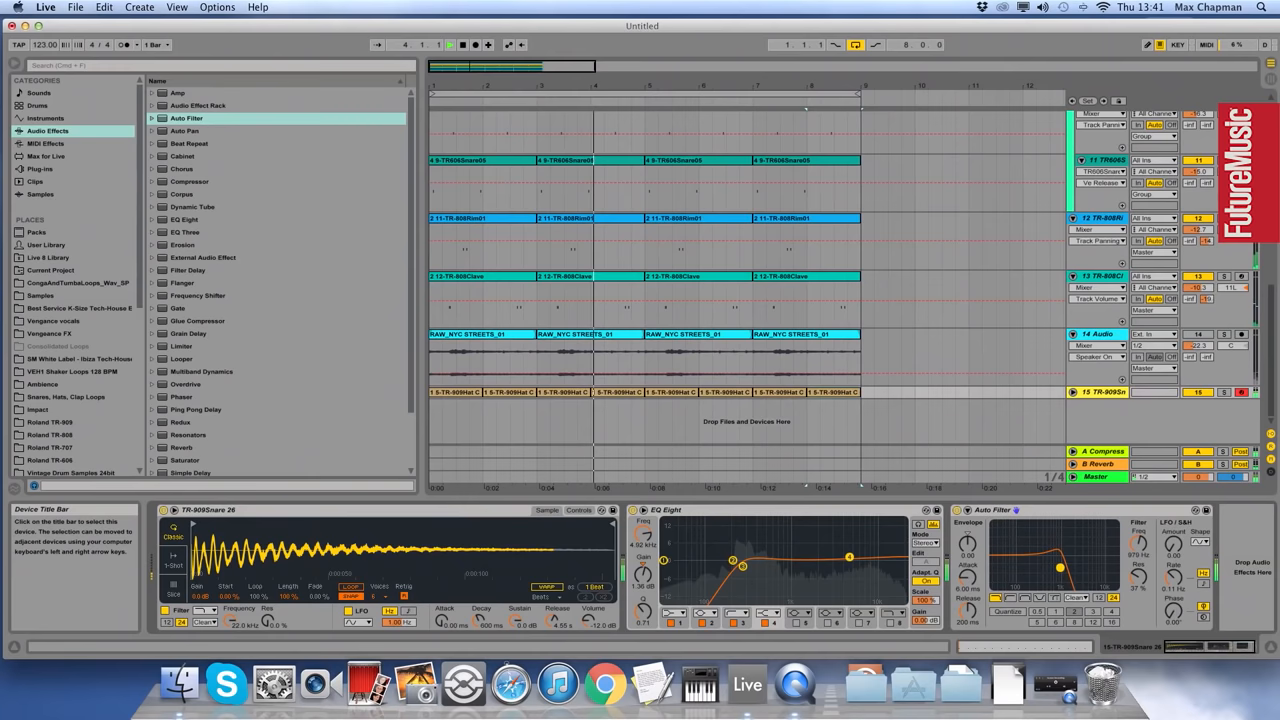
click(1100, 391)
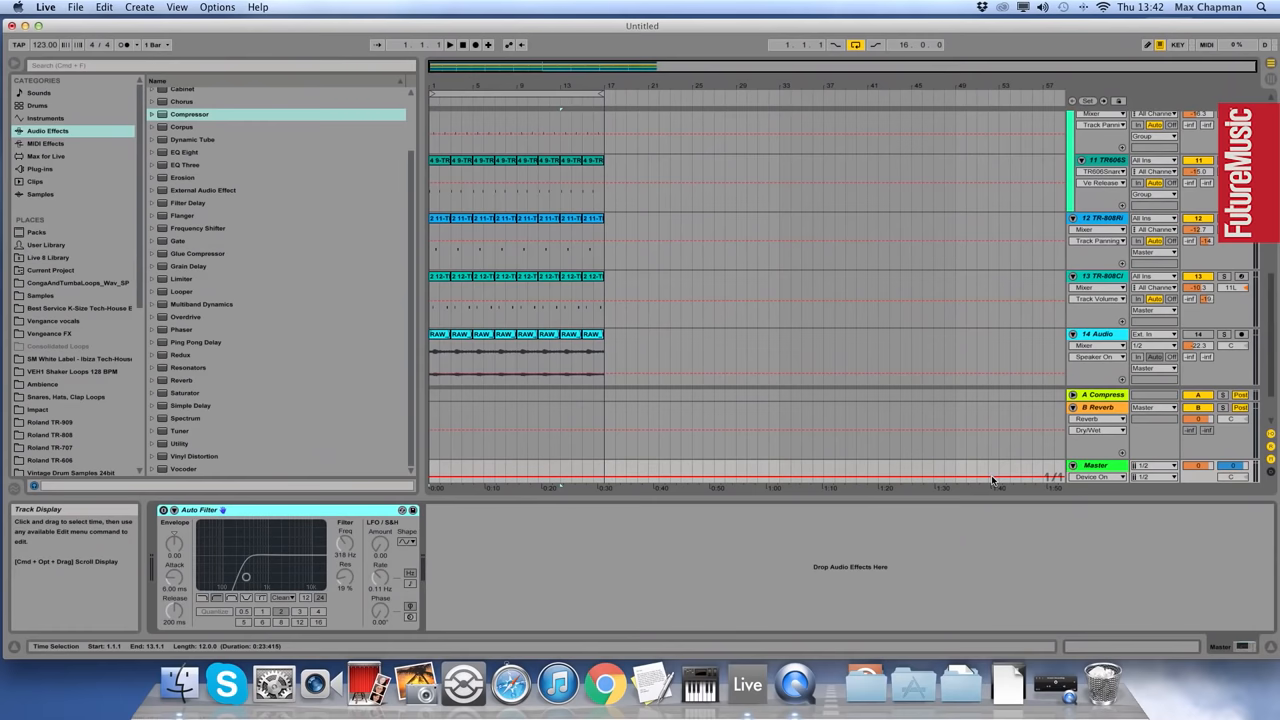
- Draw a step breakpoint in the Master Auto Filter automation lane and play it back
click(165, 510)
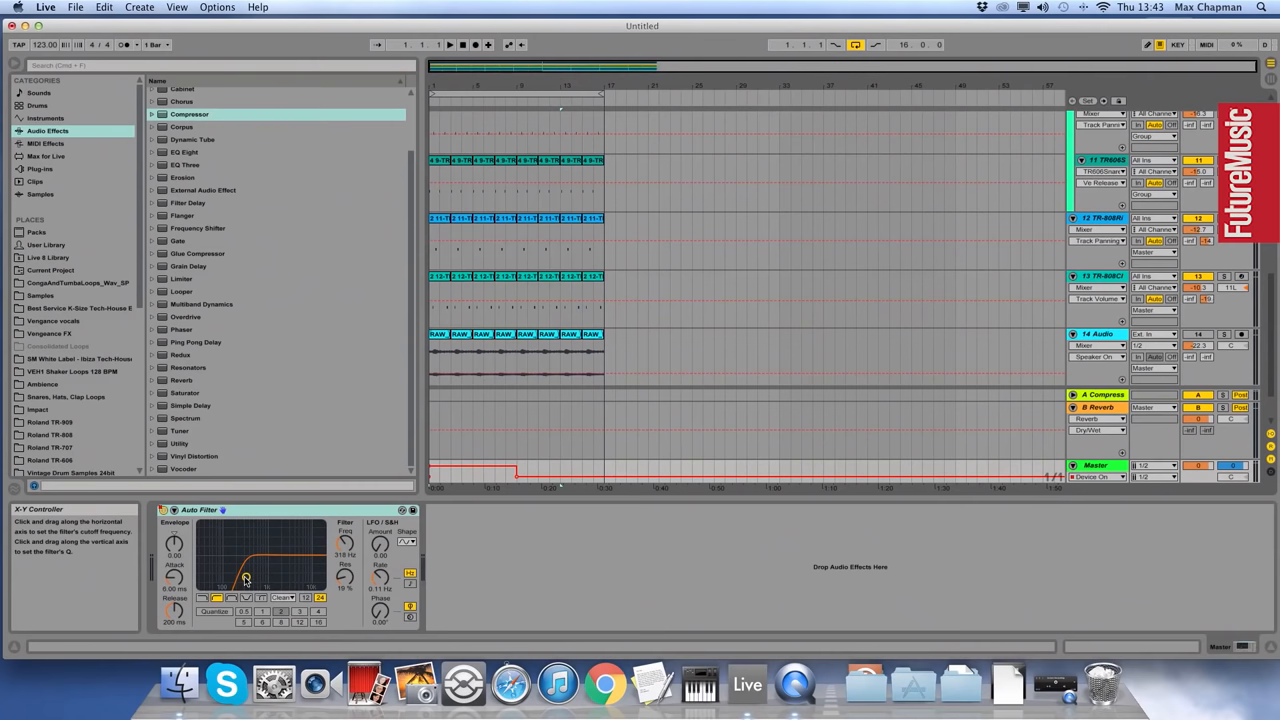
click(449, 44)
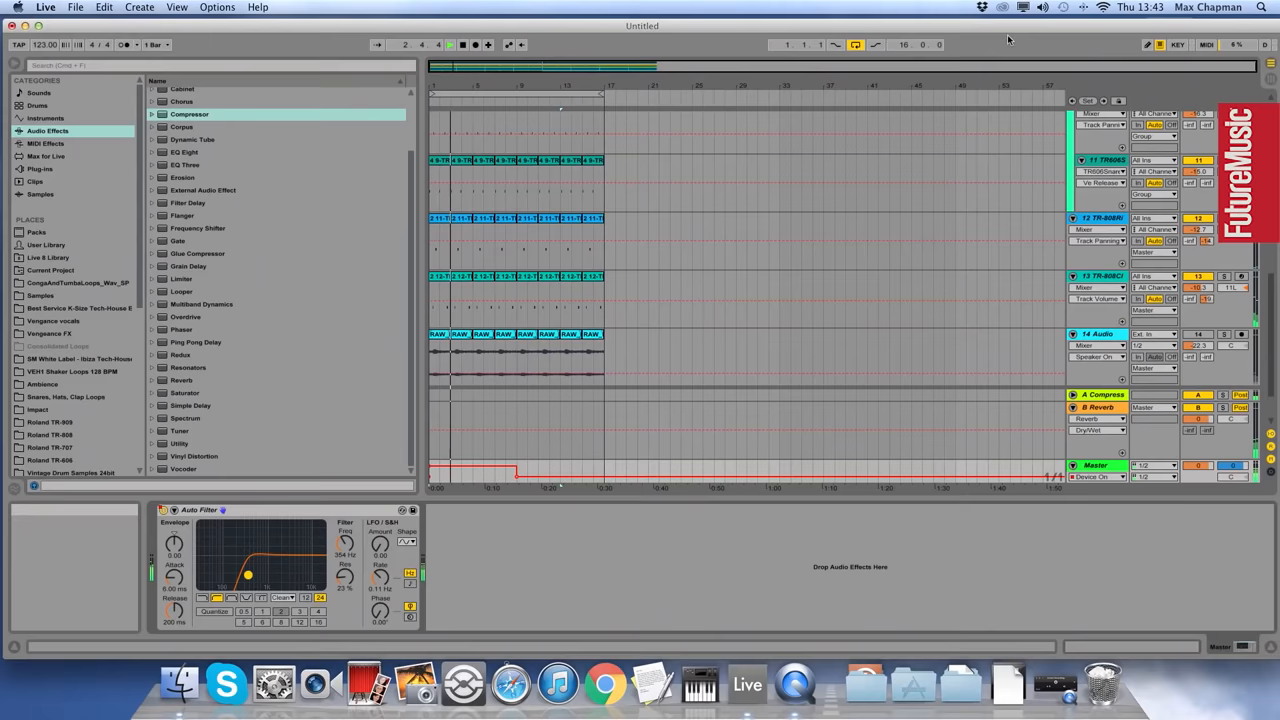